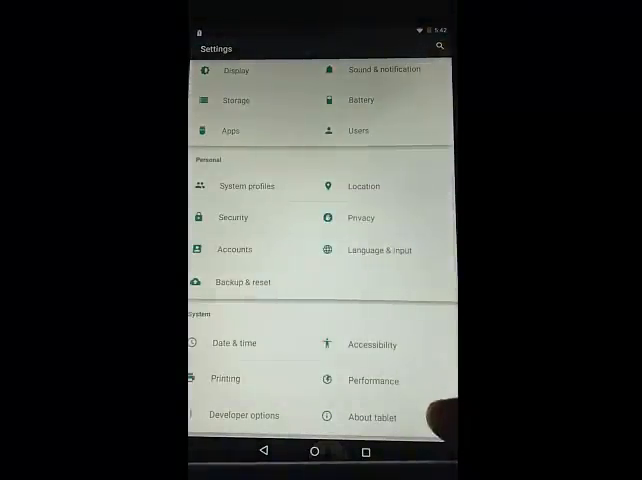
- Reboot the tablet from Android Settings into the TWRP recovery main menu
{"action": "left_click", "coordinate": [372, 416]}
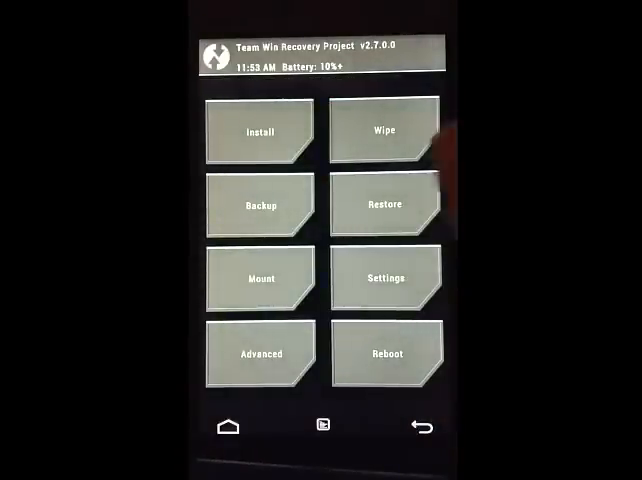
- Run a Factory Reset wipe (data, cache, Dalvik) and return to the TWRP home screen
{"action": "left_click", "coordinate": [384, 132]}
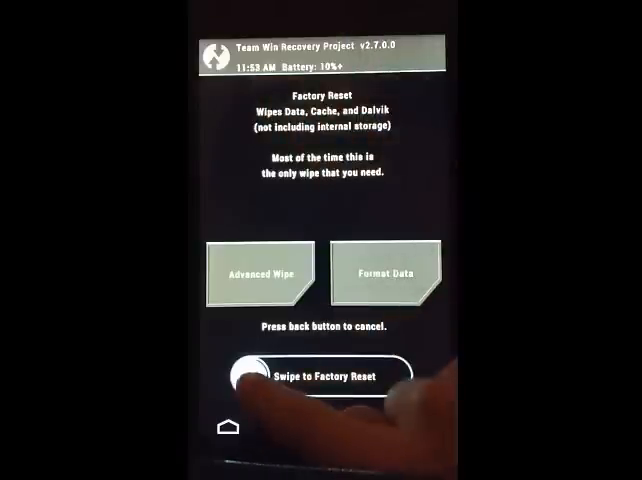
{"action": "left_click_drag", "start_coordinate": [250, 378], "coordinate": [400, 378]}
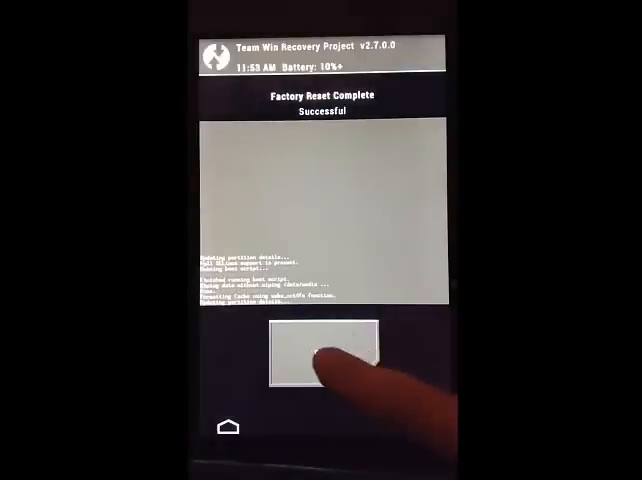
{"action": "left_click", "coordinate": [320, 360]}
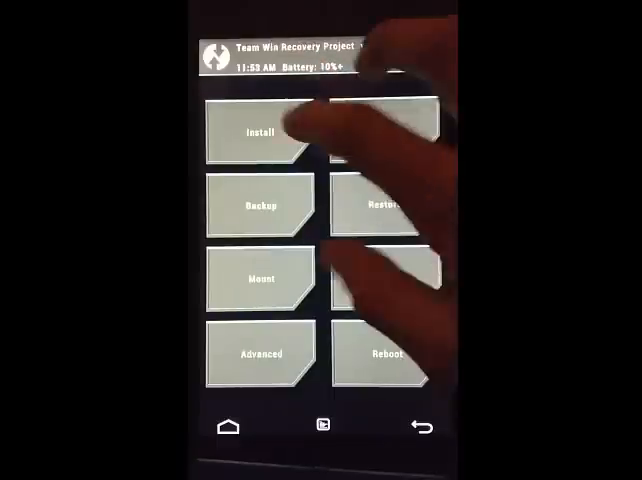
- Select the candy5 ROM zip from /sdcard/Download for installation
{"action": "left_click", "coordinate": [264, 132]}
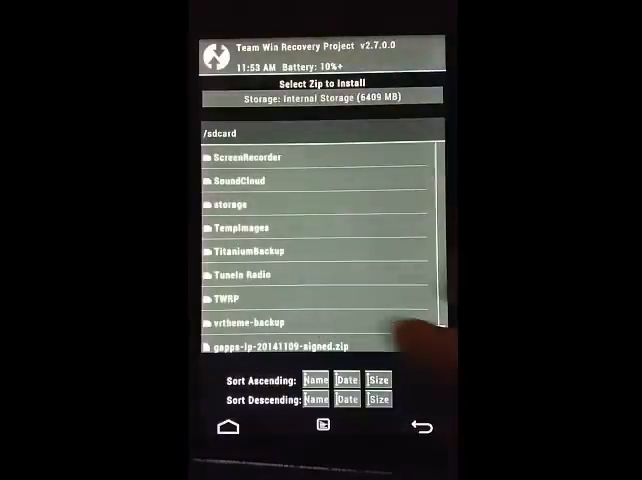
{"action": "left_click", "coordinate": [232, 204]}
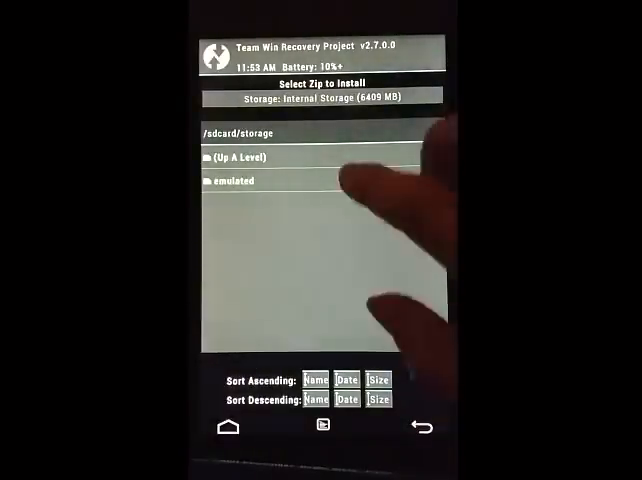
{"action": "left_click", "coordinate": [230, 180]}
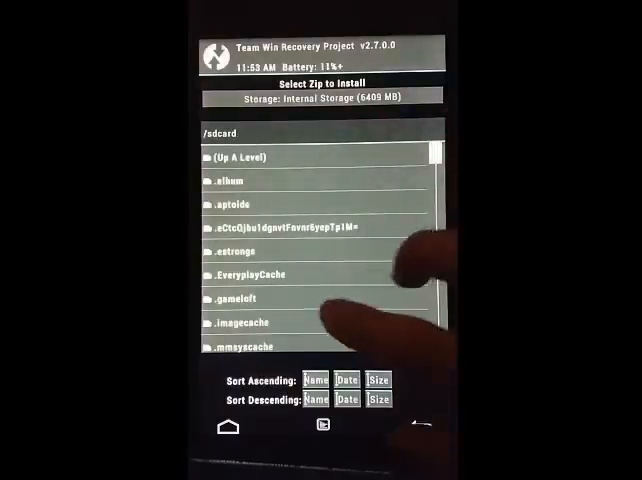
{"action": "scroll", "scroll_direction": "down", "scroll_amount": 3}
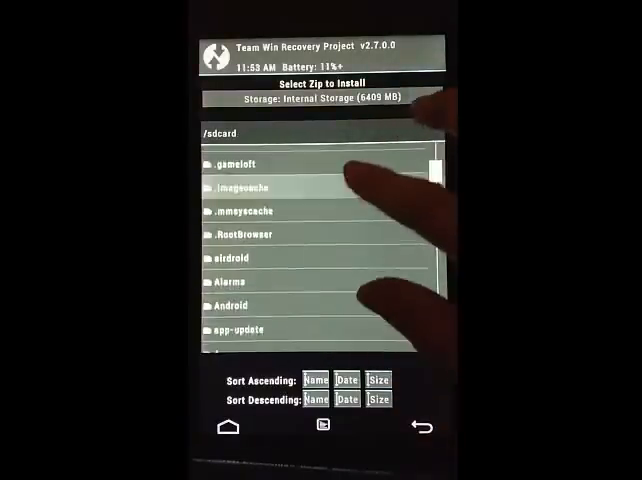
{"action": "scroll", "scroll_direction": "down", "scroll_amount": 3}
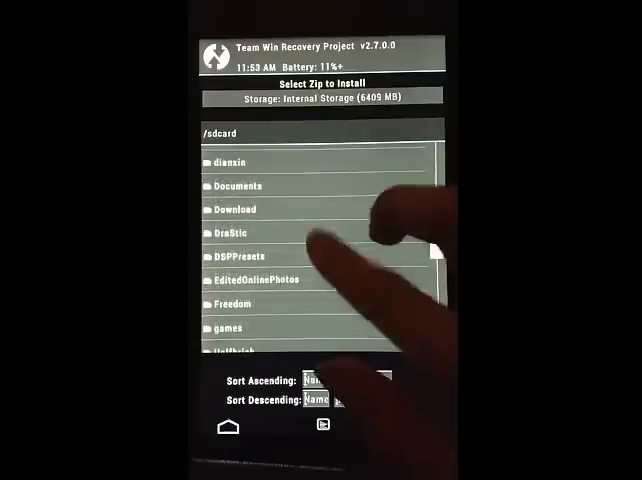
{"action": "left_click", "coordinate": [234, 208]}
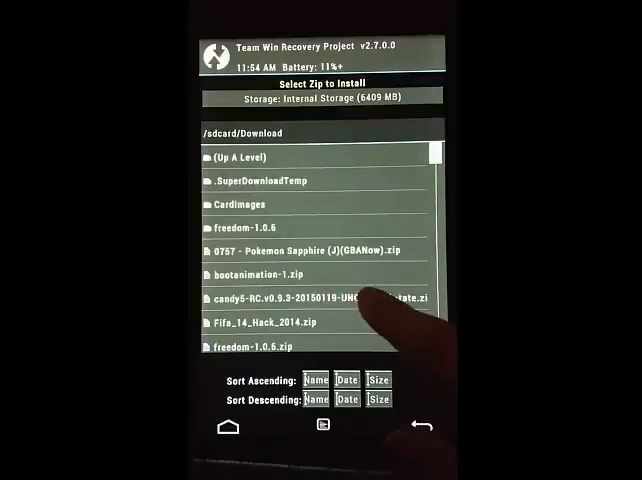
{"action": "left_click", "coordinate": [300, 298]}
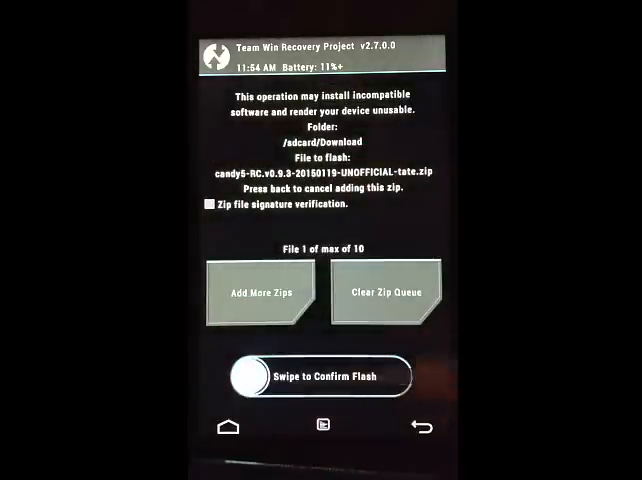
- Swipe to confirm flashing the Candy5 ROM zip and let the install complete
{"action": "left_click_drag", "start_coordinate": [244, 376], "coordinate": [396, 376]}
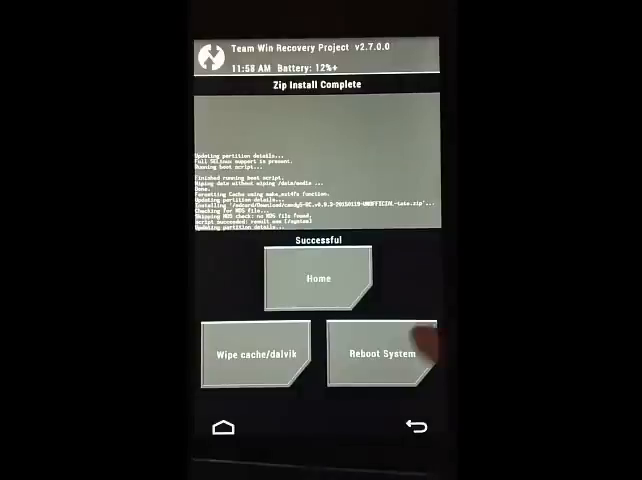
- From the home screen, select the gapps-lp zip at the root of /sdcard for flashing
{"action": "left_click", "coordinate": [320, 278]}
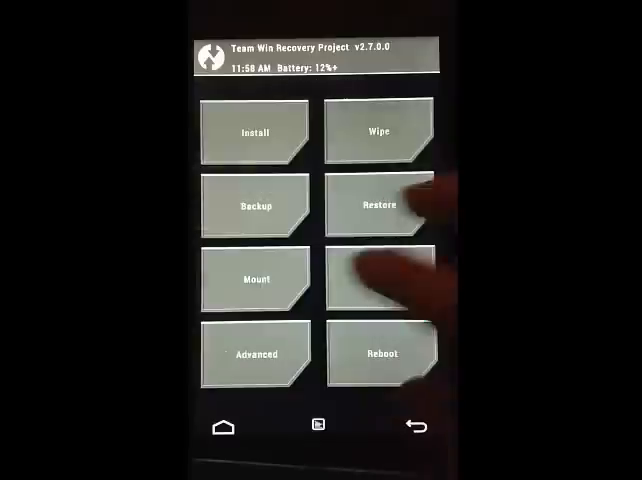
{"action": "left_click", "coordinate": [256, 132]}
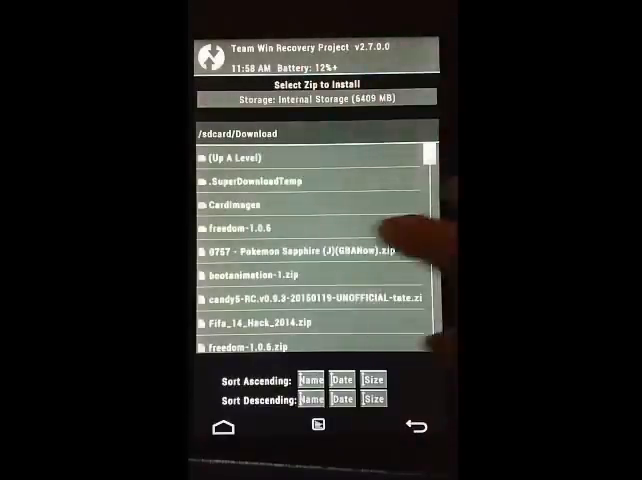
{"action": "left_click", "coordinate": [240, 156]}
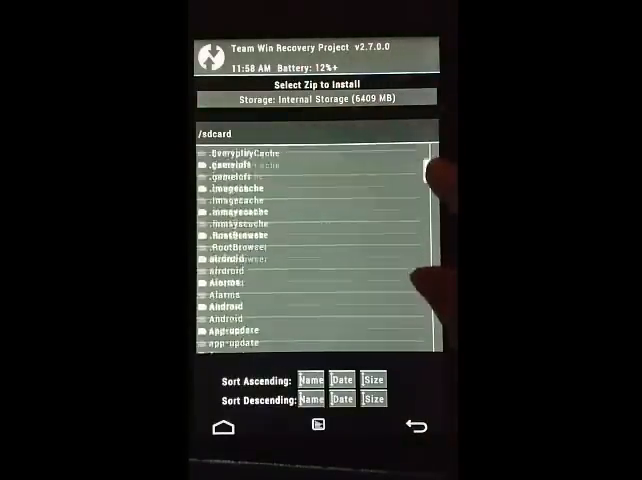
{"action": "scroll", "scroll_direction": "down", "scroll_amount": 3}
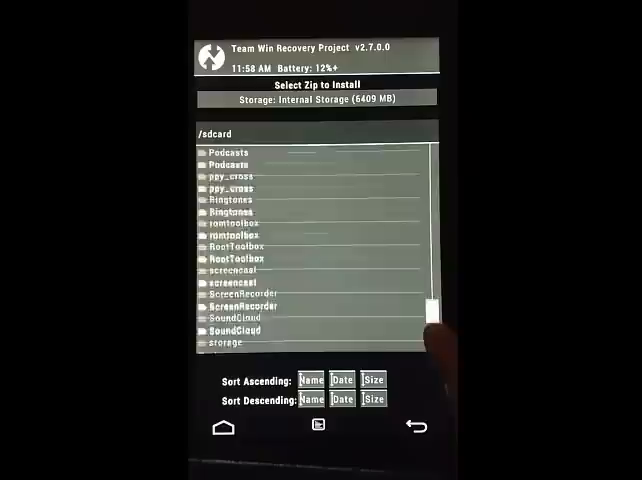
{"action": "scroll", "scroll_direction": "down", "scroll_amount": 3}
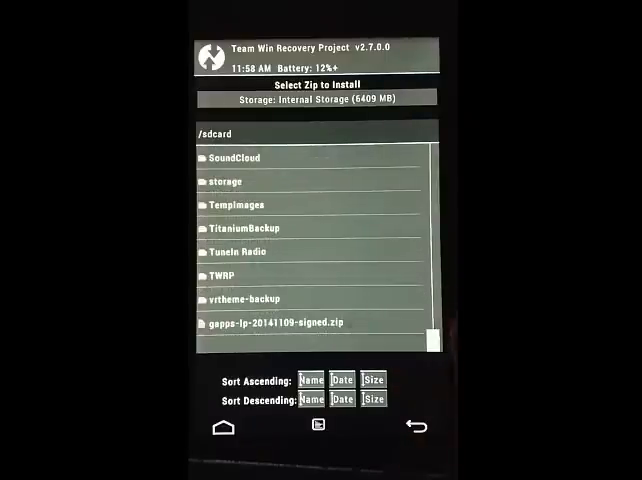
{"action": "left_click", "coordinate": [272, 320]}
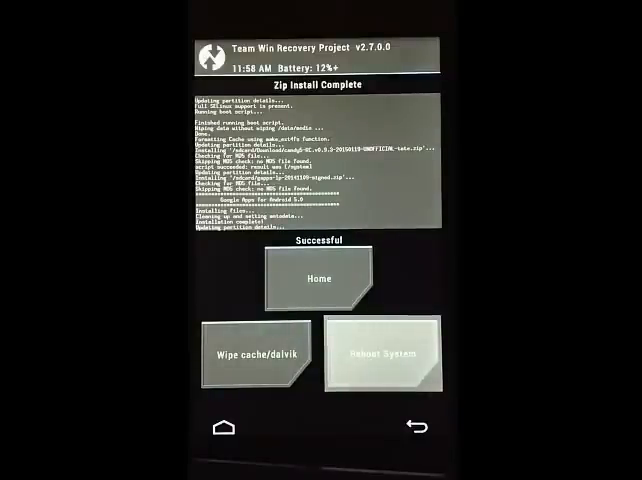
{"action": "left_click", "coordinate": [384, 356]}
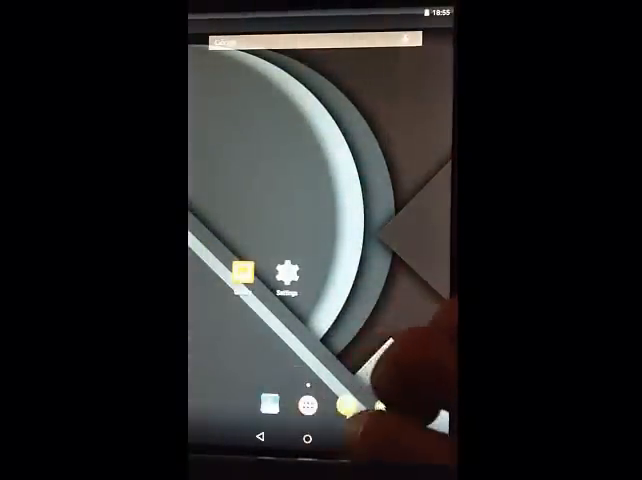
- Browse the app drawer for the installed Google apps, then go into Settings
{"action": "left_click", "coordinate": [308, 408]}
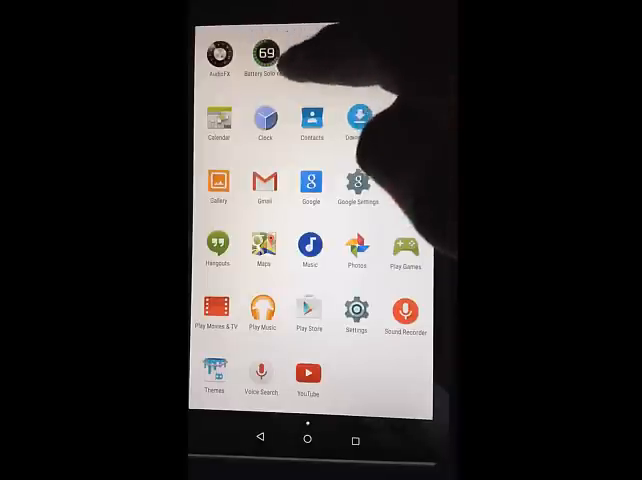
{"action": "left_click", "coordinate": [308, 438]}
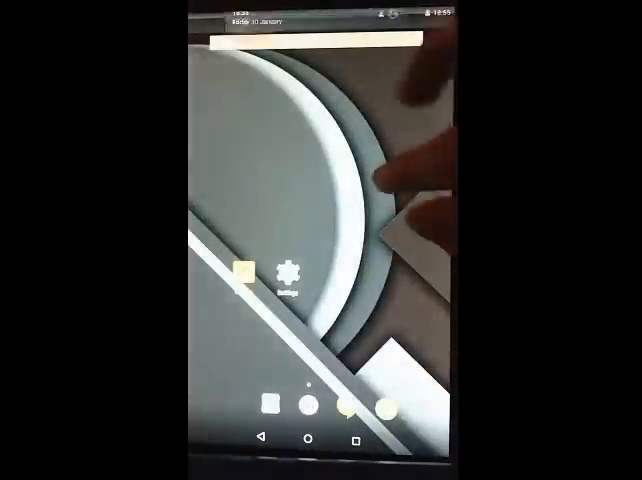
{"action": "left_click", "coordinate": [292, 270]}
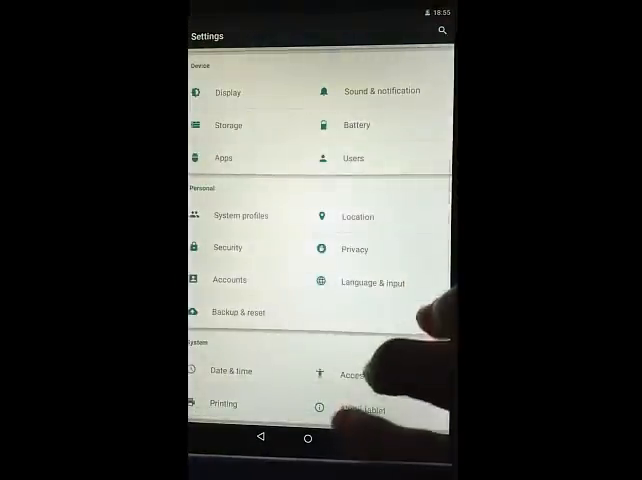
- In About tablet, tap the Android version to show the Lollipop easter egg and recolour it
{"action": "left_click", "coordinate": [370, 410]}
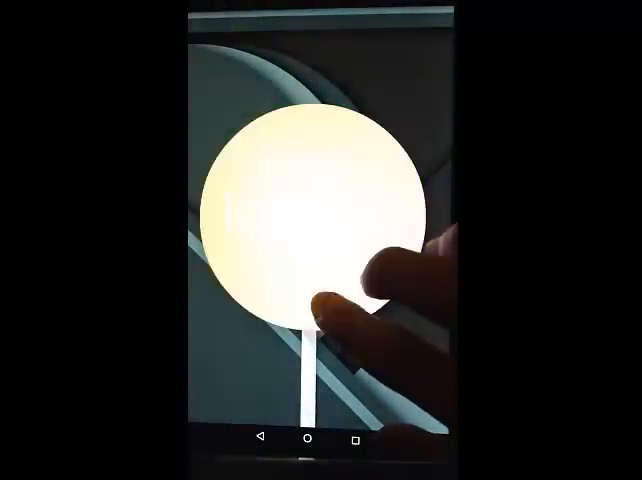
{"action": "left_click", "coordinate": [304, 216]}
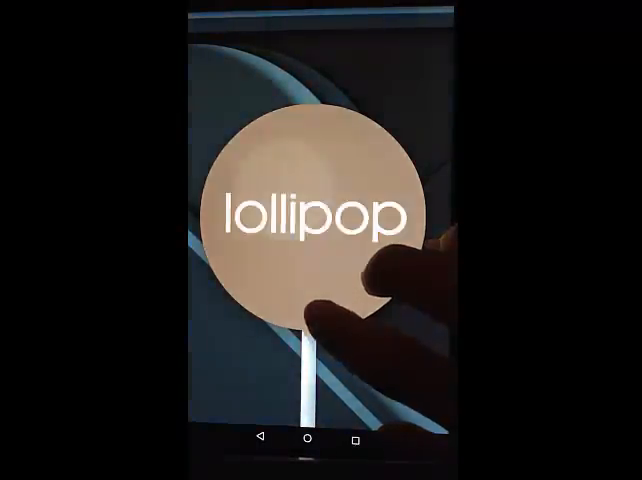
{"action": "left_click", "coordinate": [310, 220]}
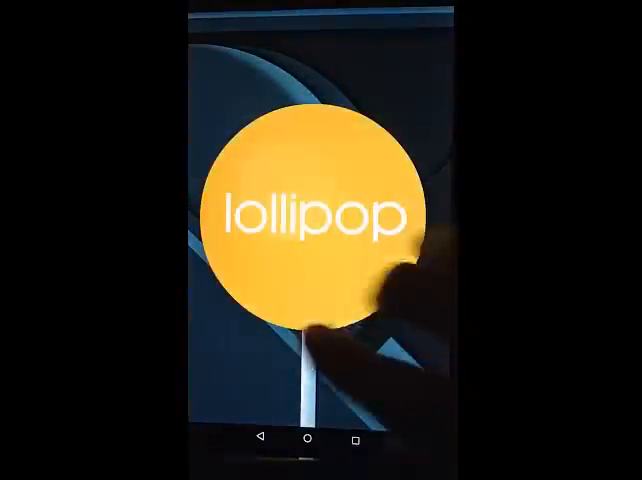